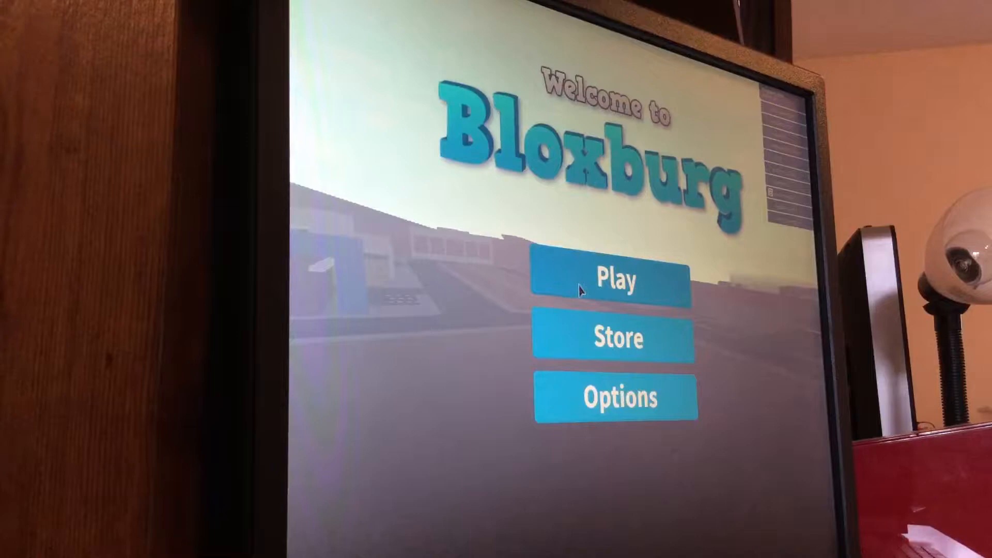
# Step: Start Bloxburg with Play and load the saved house 'jordan best house ever'
pyautogui.click(614, 279)
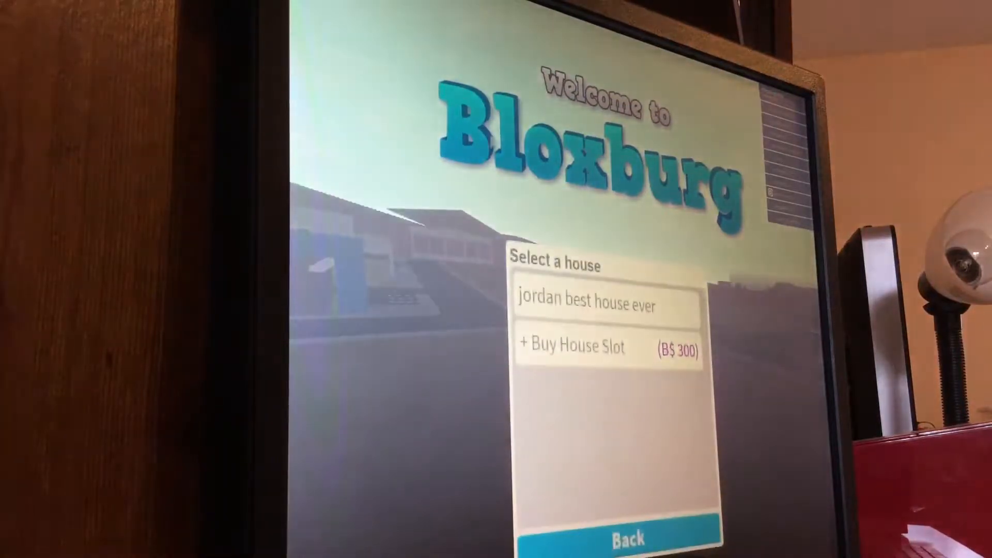
pyautogui.click(605, 303)
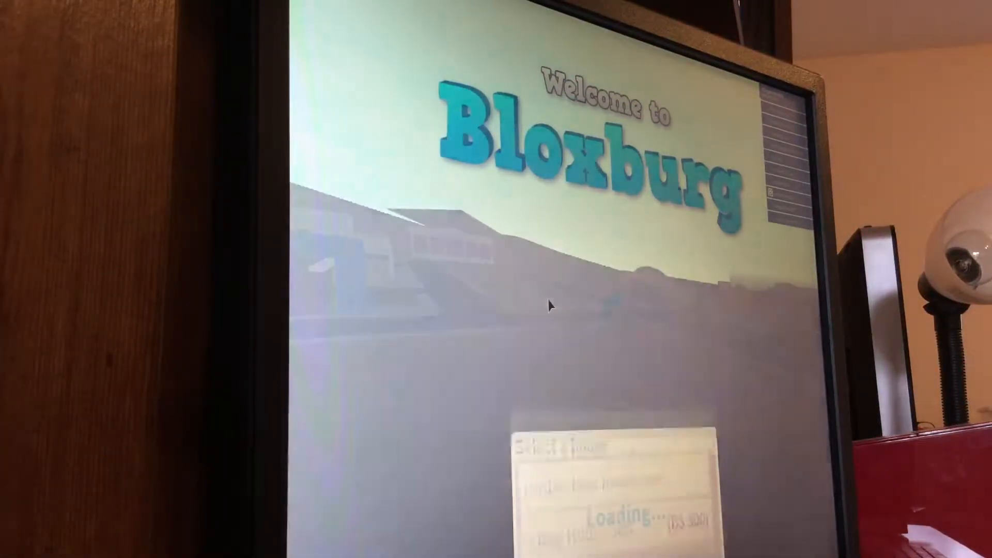